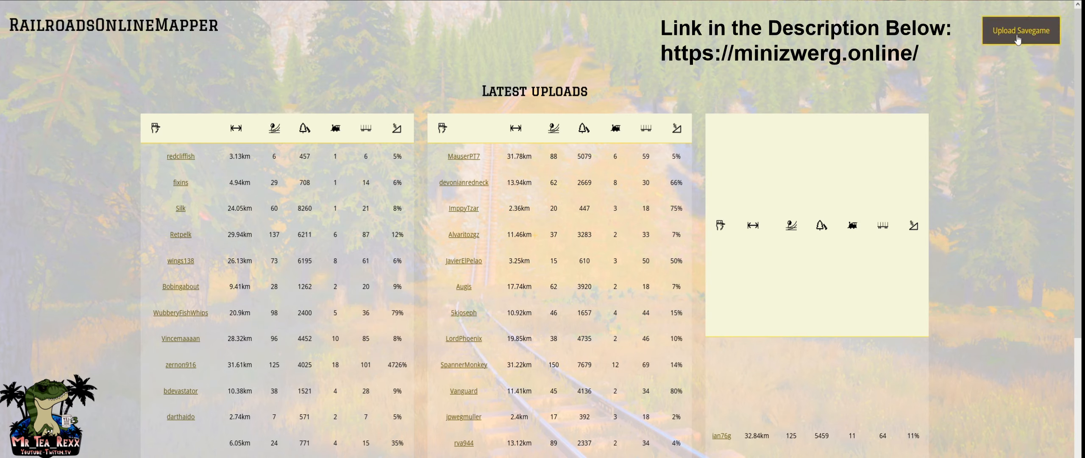
pyautogui.moveTo(415, 50)
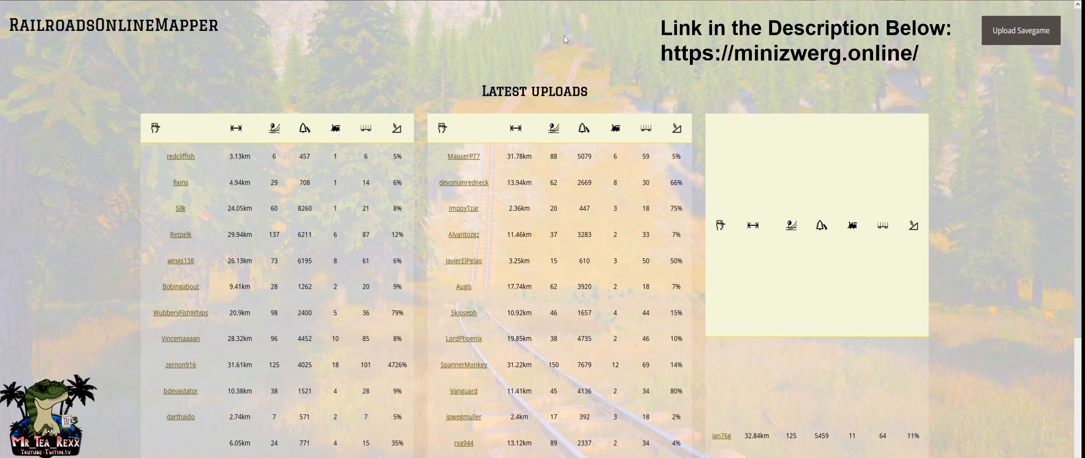
# Choose slot1.sav from the savegames folder as the savefile in the upload form
pyautogui.click(1020, 30)
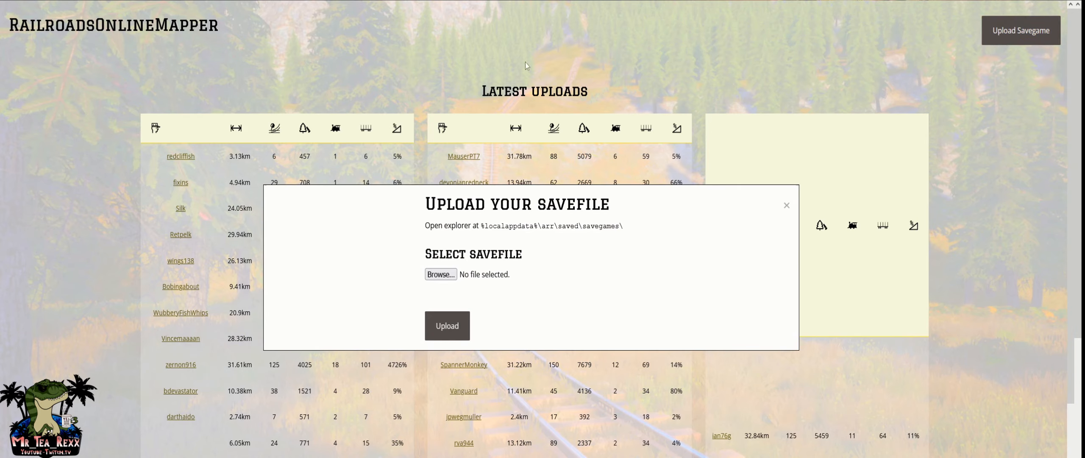
pyautogui.moveTo(441, 284)
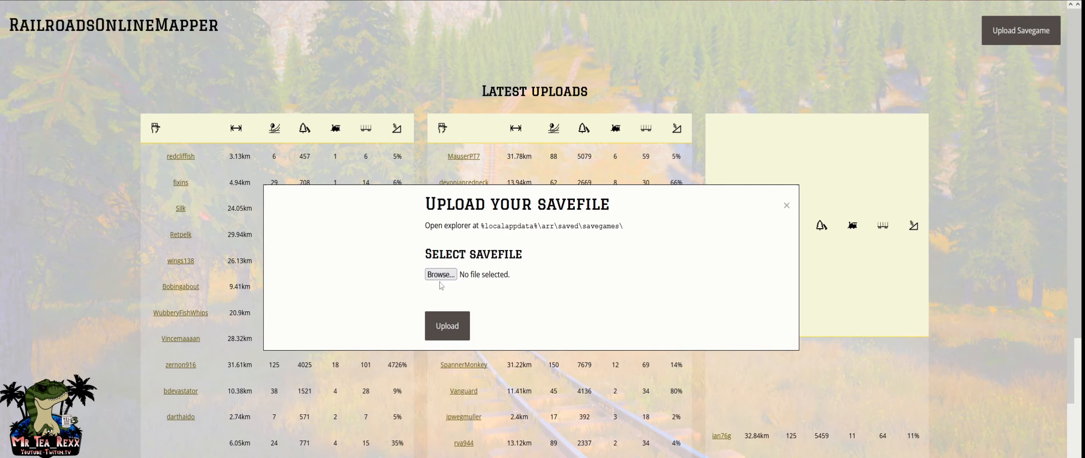
pyautogui.click(440, 274)
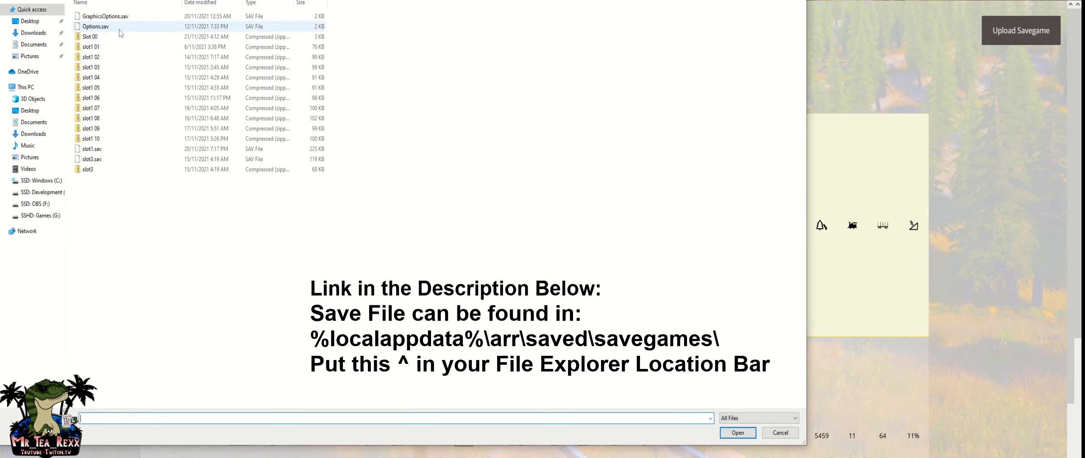
pyautogui.click(90, 149)
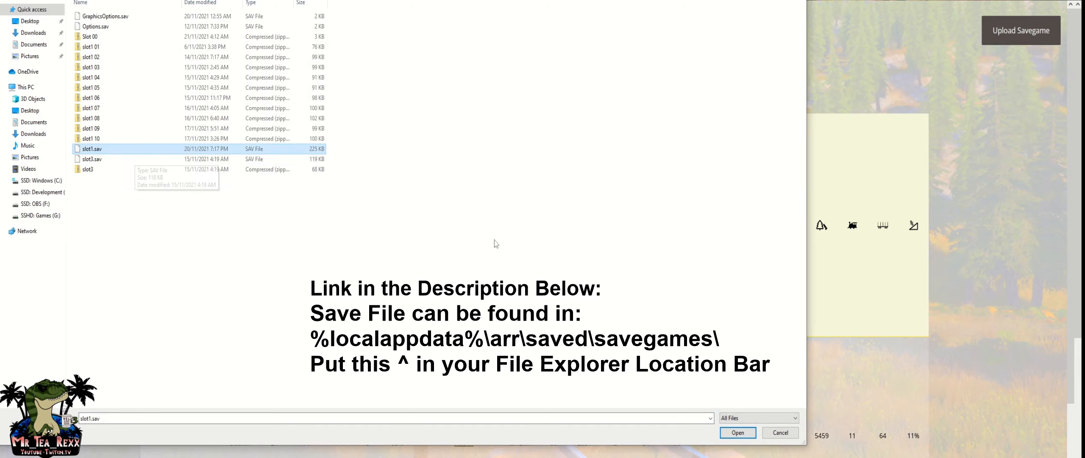
pyautogui.click(737, 432)
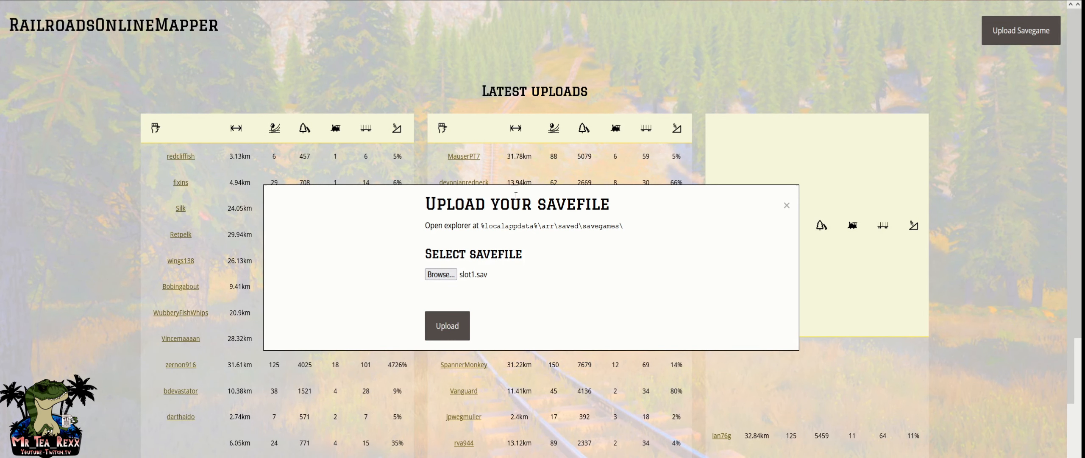
pyautogui.moveTo(447, 287)
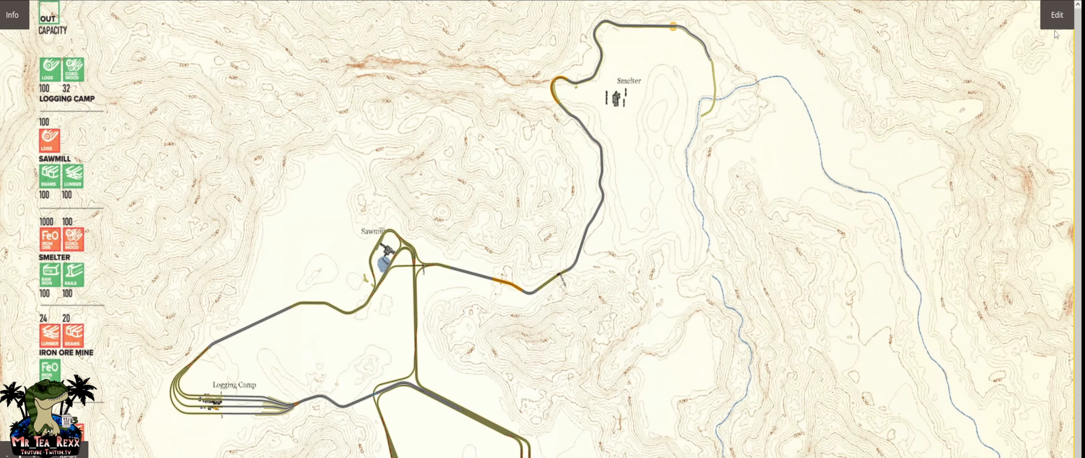
# Reach the Trees section of the Edit panel and replant the save's trees
pyautogui.click(1057, 14)
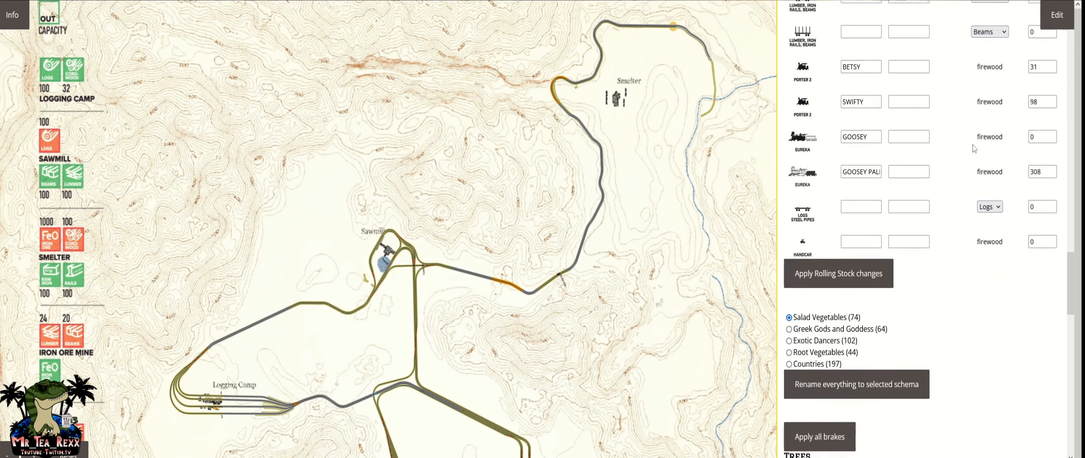
pyautogui.scroll(-3)
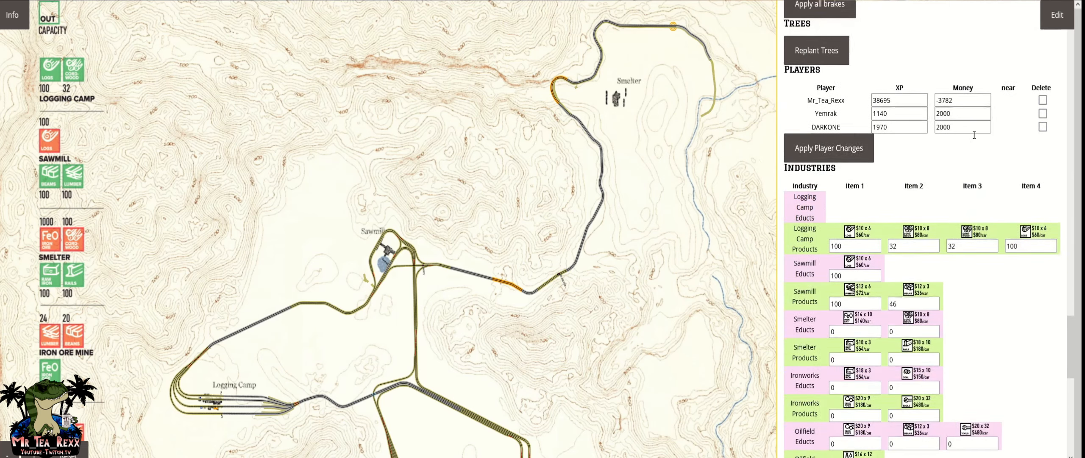
pyautogui.scroll(-3)
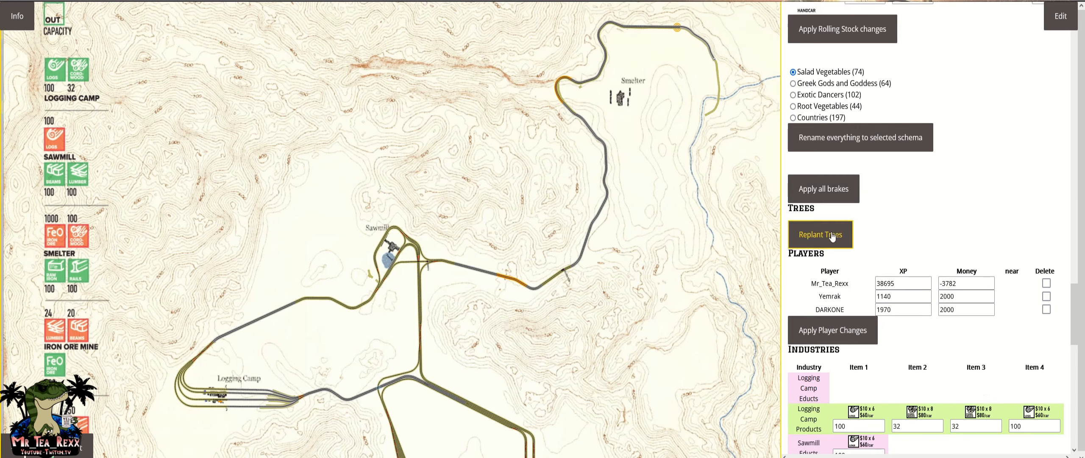
pyautogui.moveTo(892, 240)
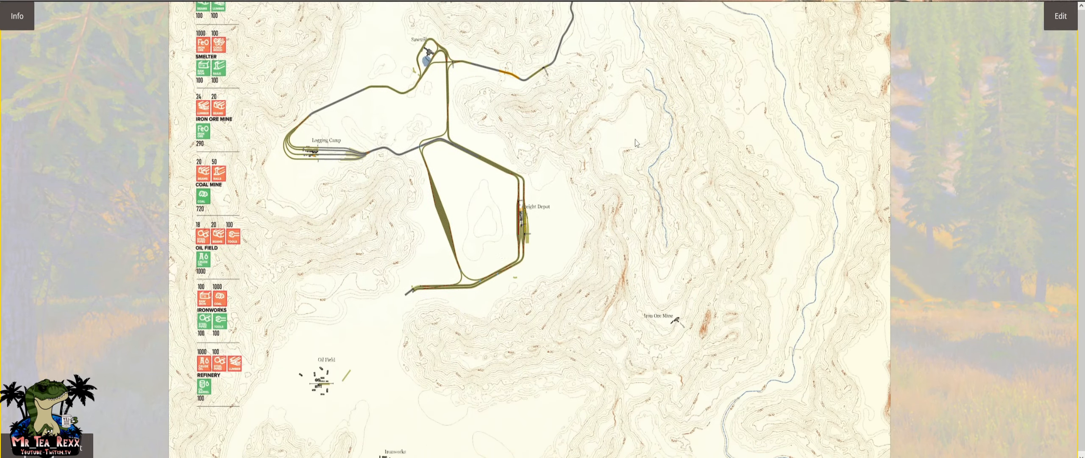
# Scroll the Edit panel down to the Carts section with Get Carts from Underground
pyautogui.scroll(-3)
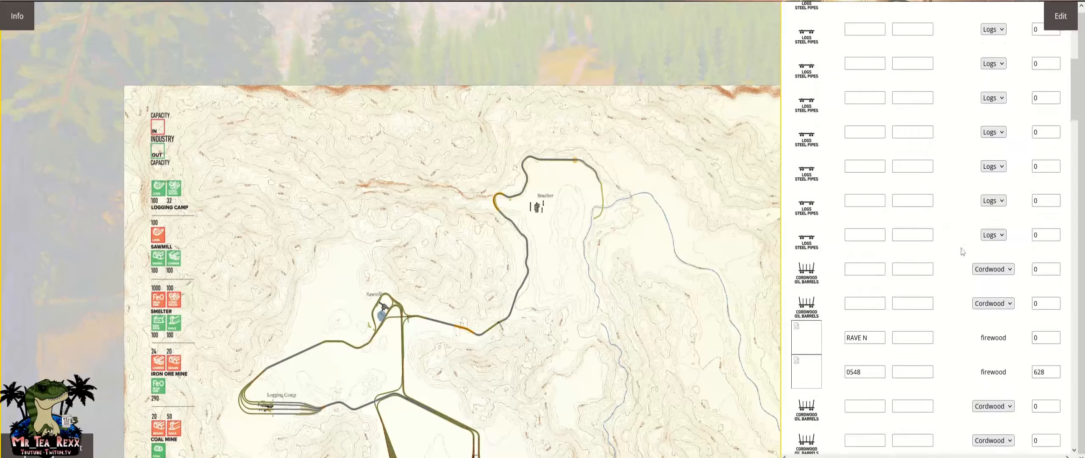
pyautogui.scroll(-3)
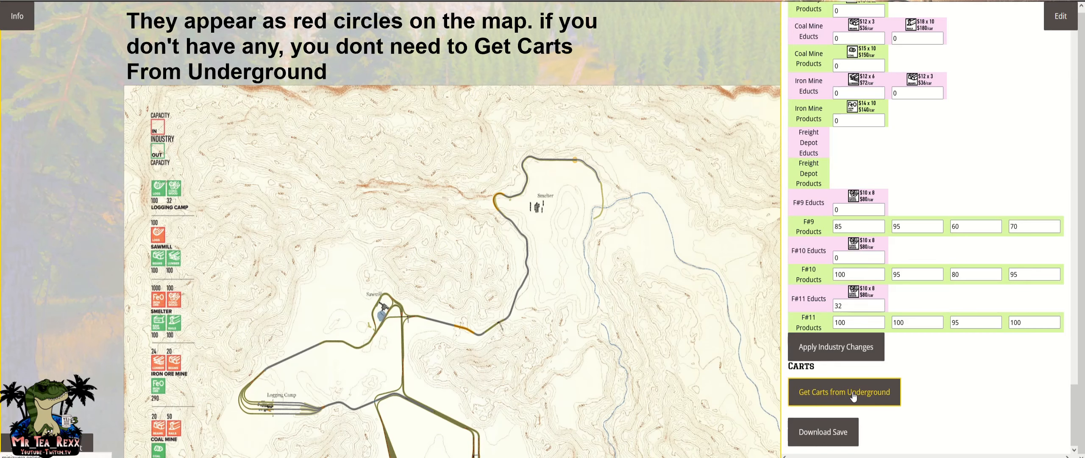
# Retrieve the carts stuck underground, then return to the Edit panel
pyautogui.click(845, 392)
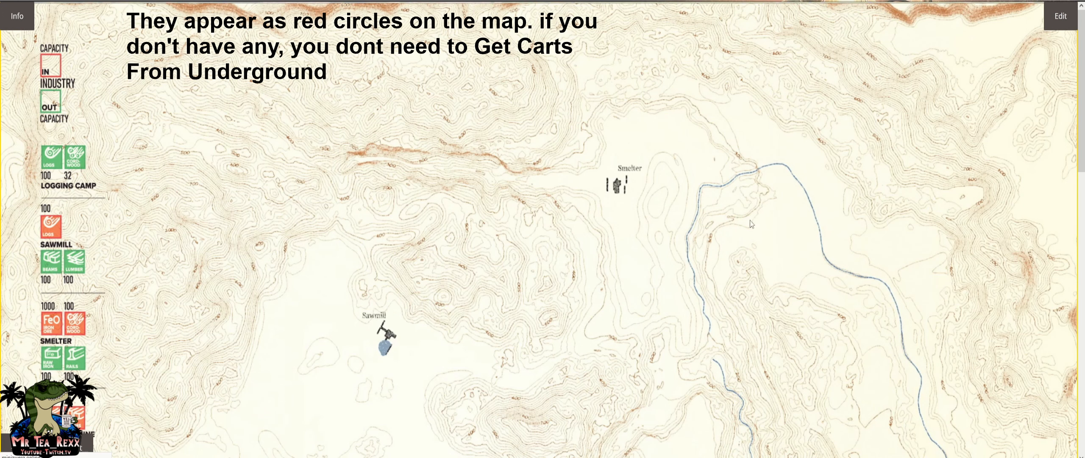
pyautogui.click(1060, 15)
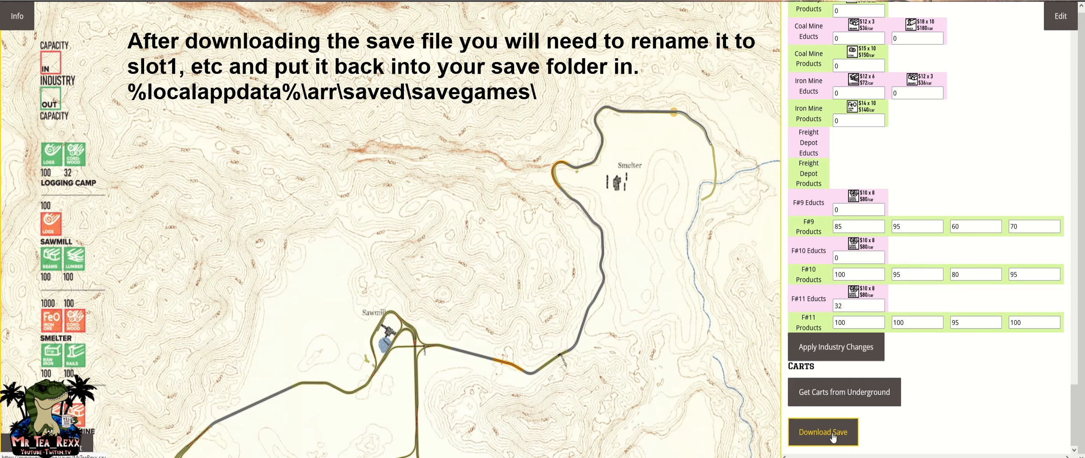
# Download the edited save file MrTeaRexx.sav via the browser's Save File choice
pyautogui.click(824, 431)
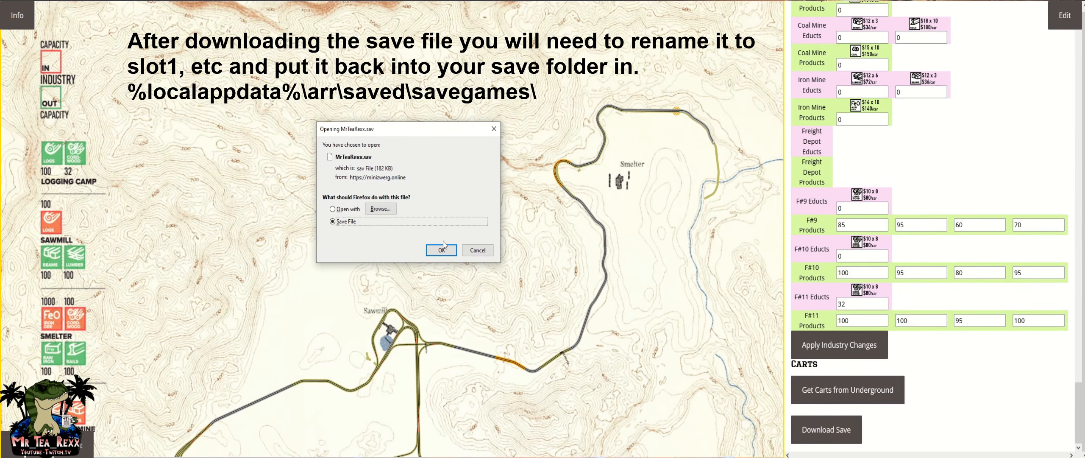
pyautogui.moveTo(439, 212)
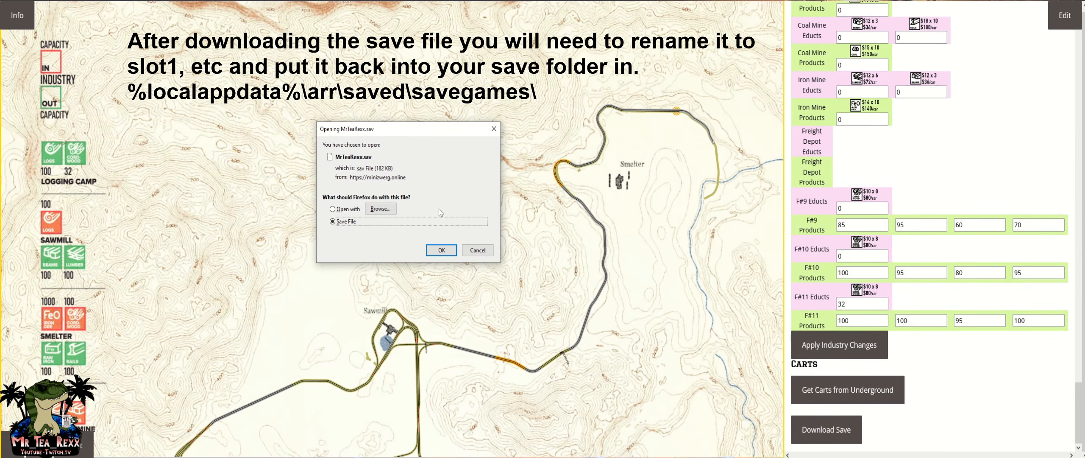